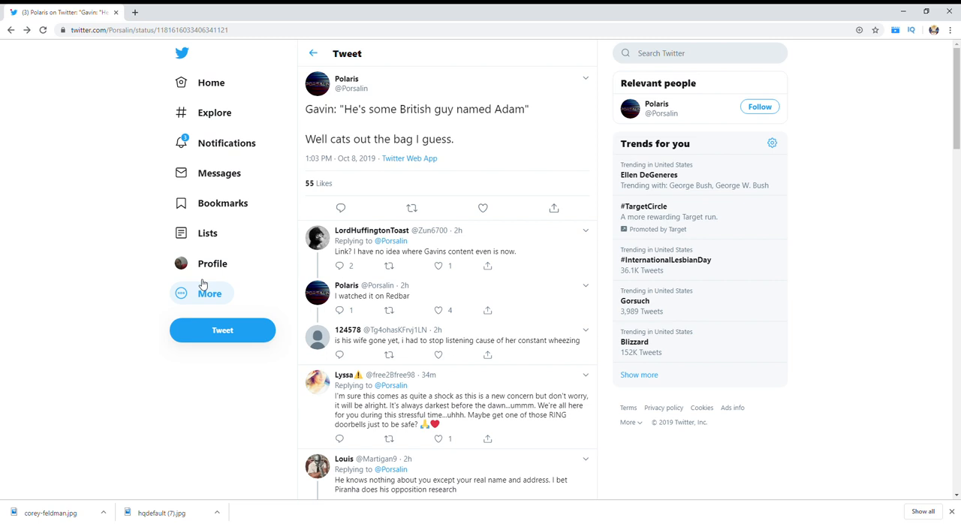
pyautogui.moveTo(308, 47)
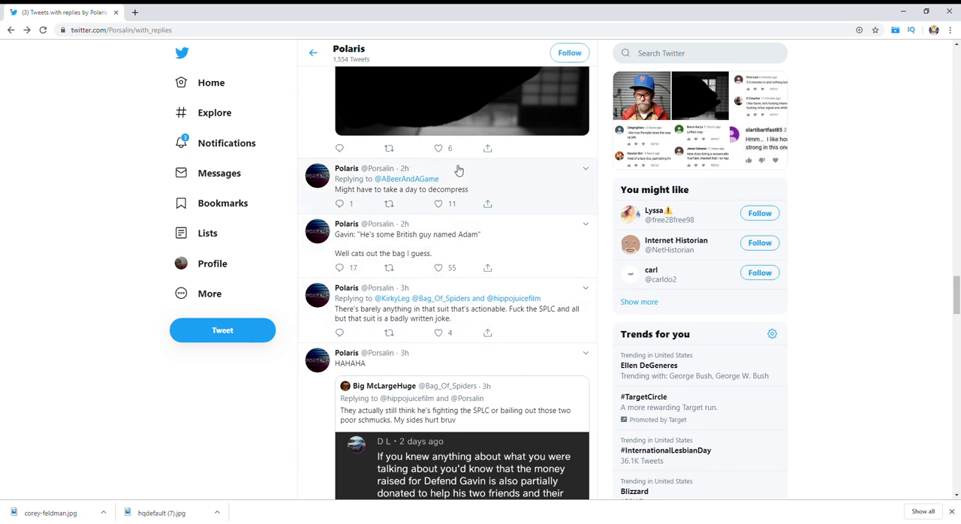
pyautogui.moveTo(451, 265)
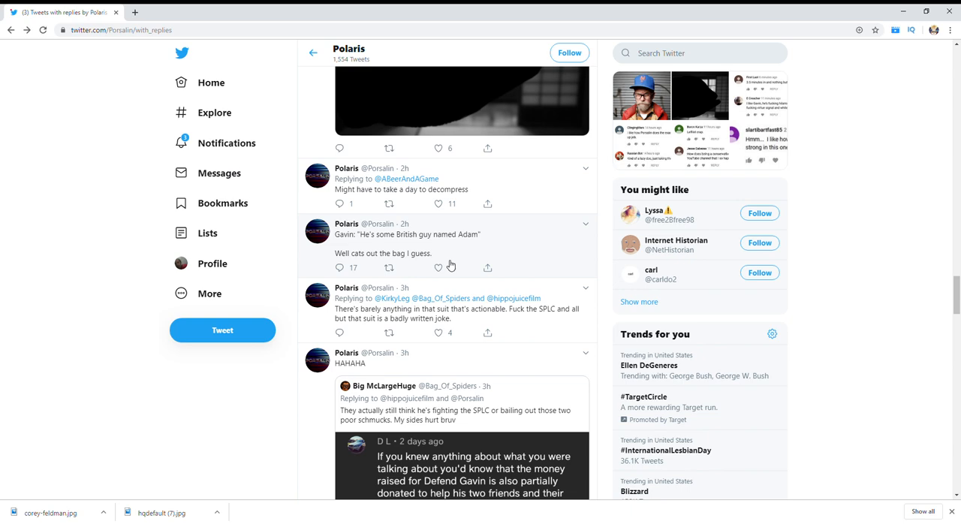
# - Scroll the Tweets & replies feed to the "blowing Milo out my house" quote tweet and the Ali Alexander reply
pyautogui.scroll(3)
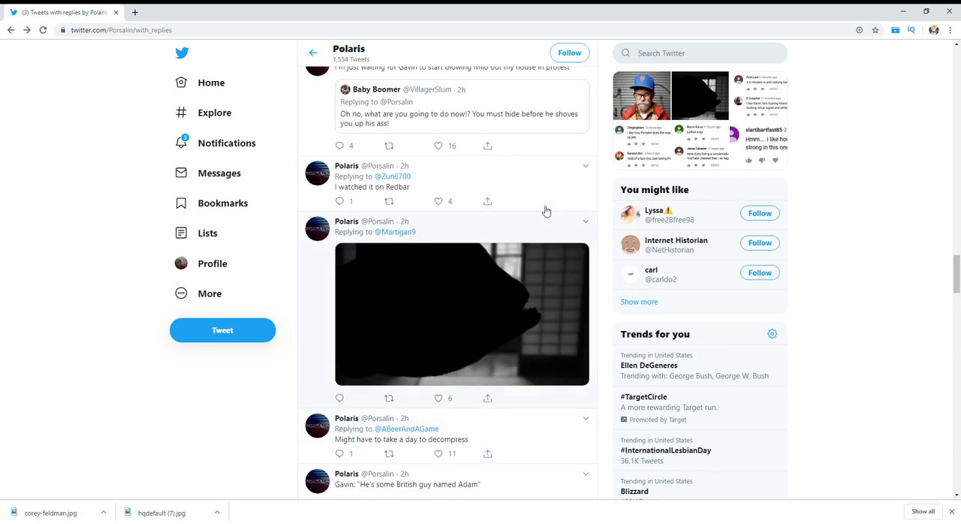
pyautogui.scroll(-3)
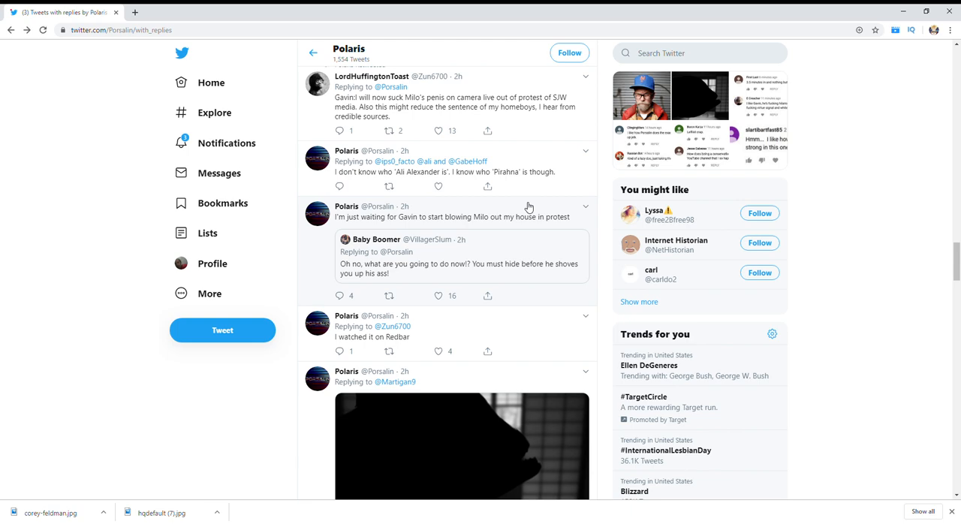
pyautogui.moveTo(495, 258)
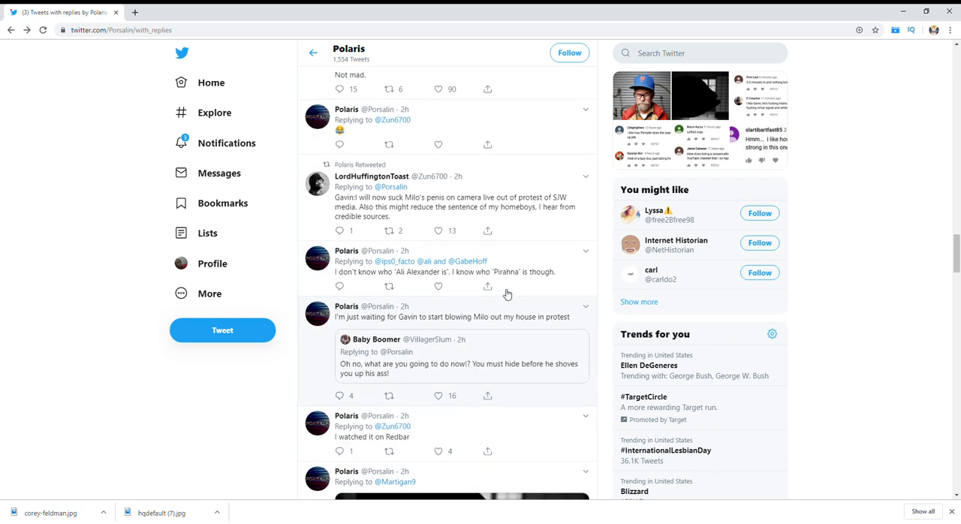
pyautogui.scroll(-3)
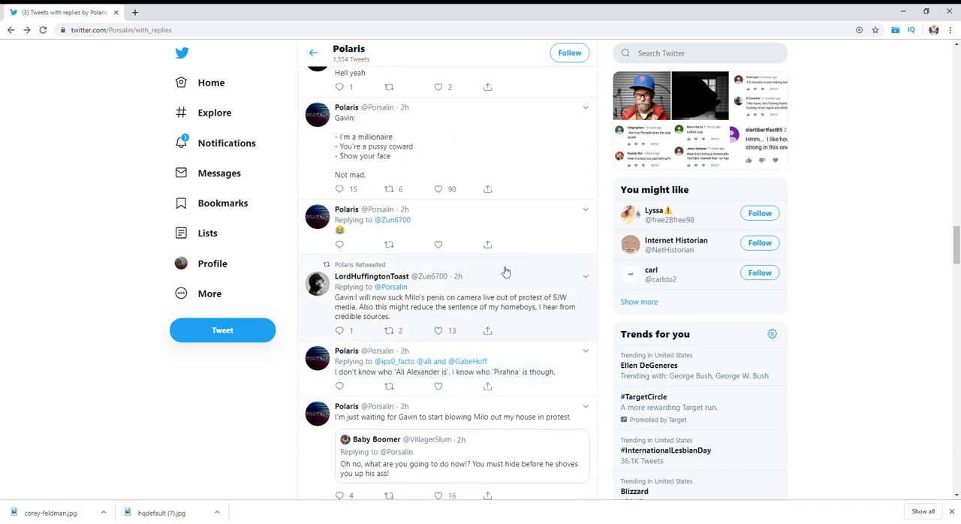
pyautogui.moveTo(443, 317)
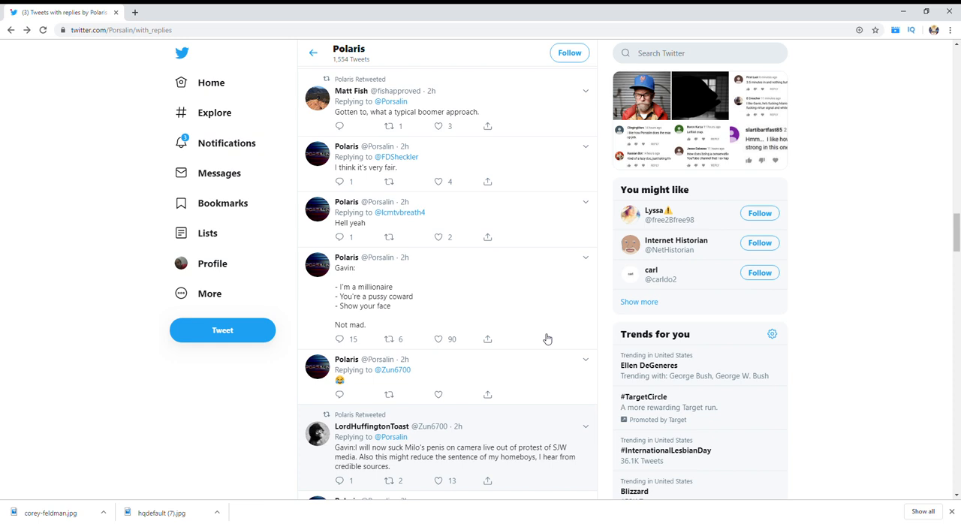
pyautogui.moveTo(525, 311)
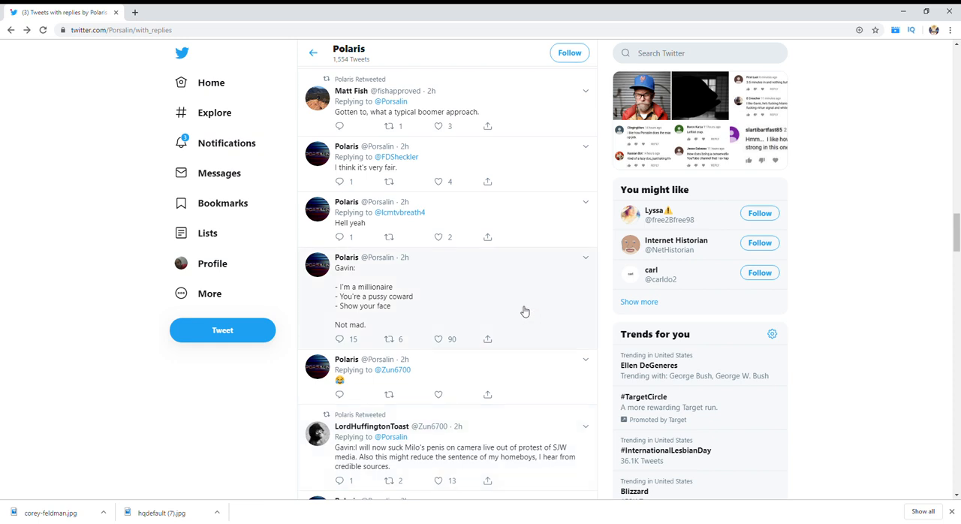
pyautogui.moveTo(347, 280)
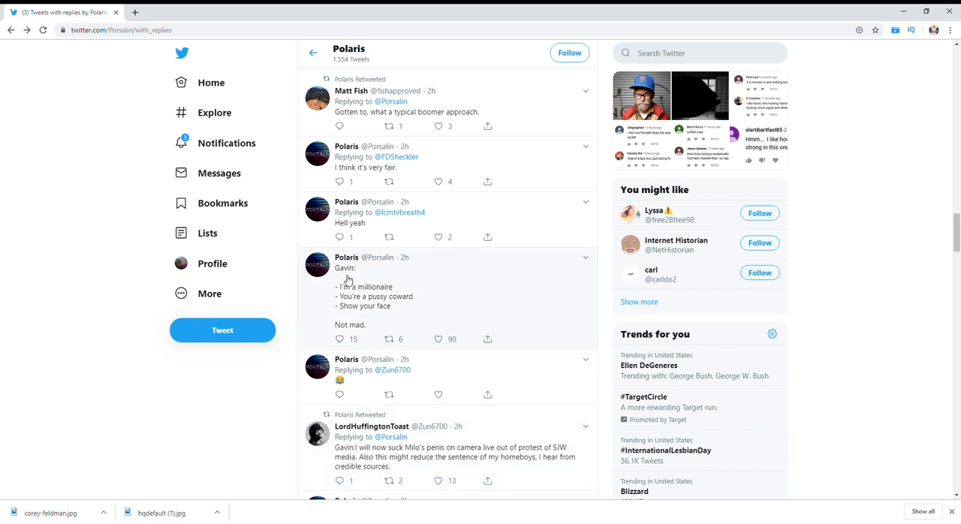
pyautogui.moveTo(380, 326)
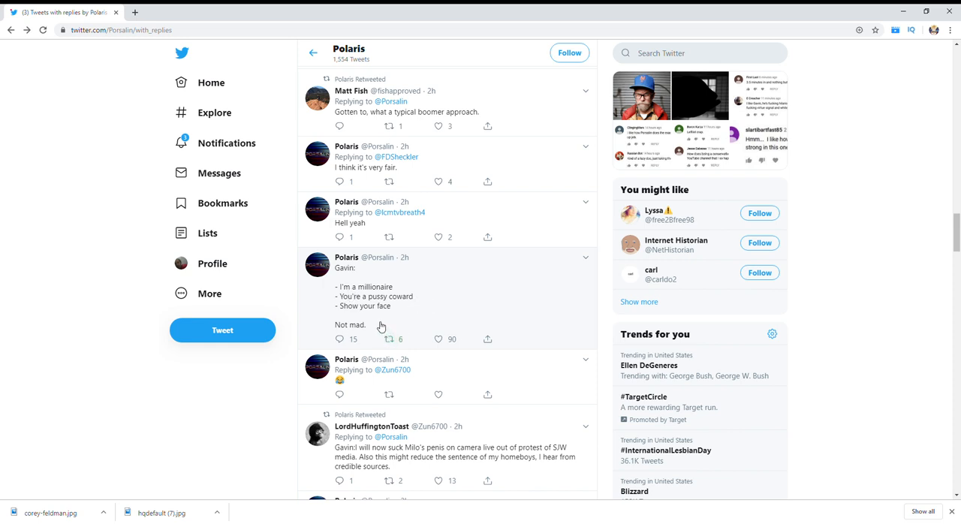
pyautogui.moveTo(479, 311)
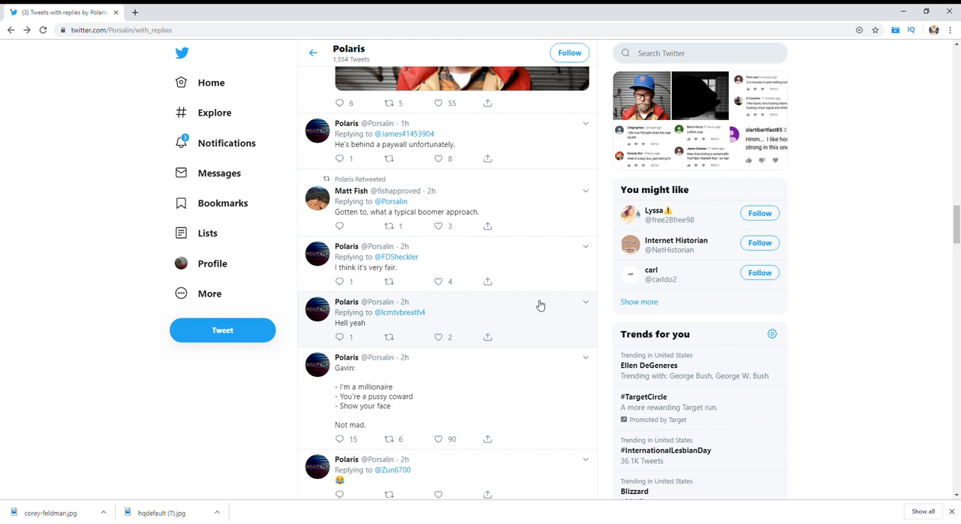
pyautogui.scroll(3)
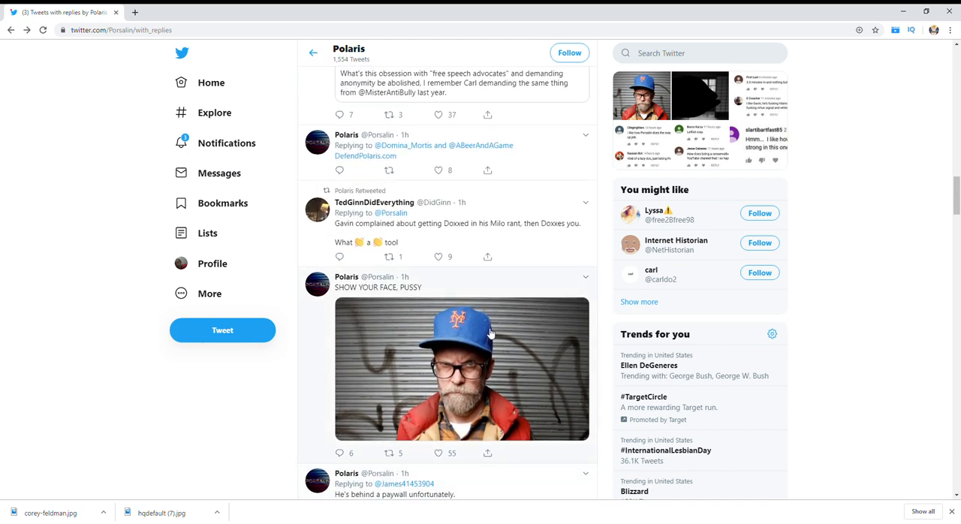
pyautogui.moveTo(412, 396)
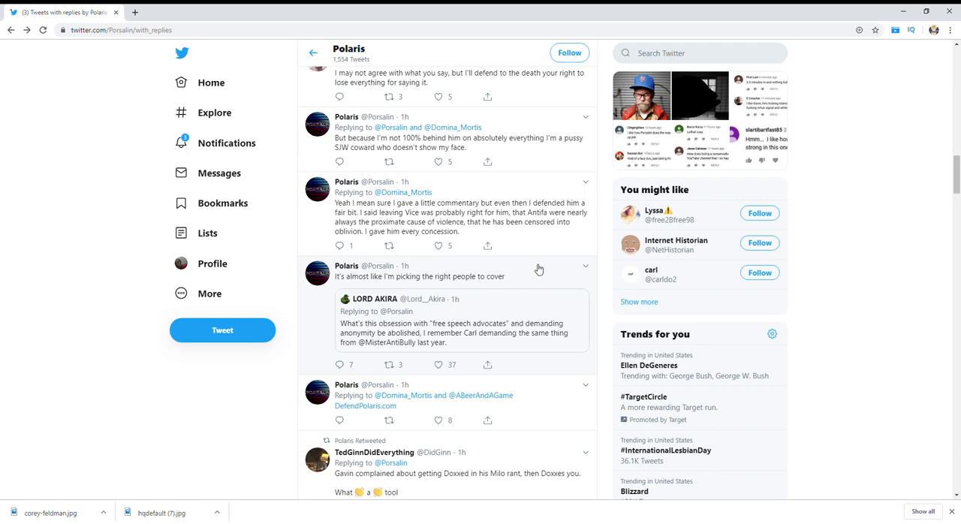
pyautogui.moveTo(545, 262)
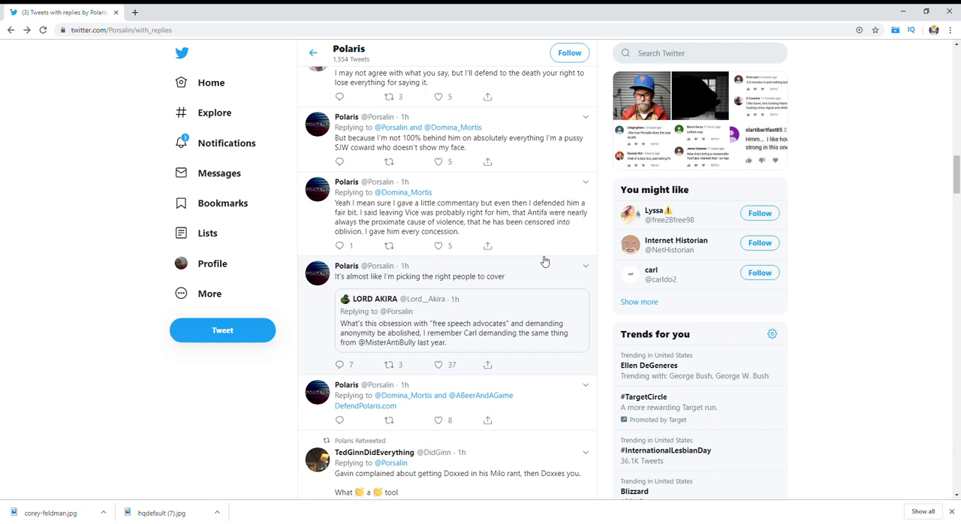
pyautogui.moveTo(562, 335)
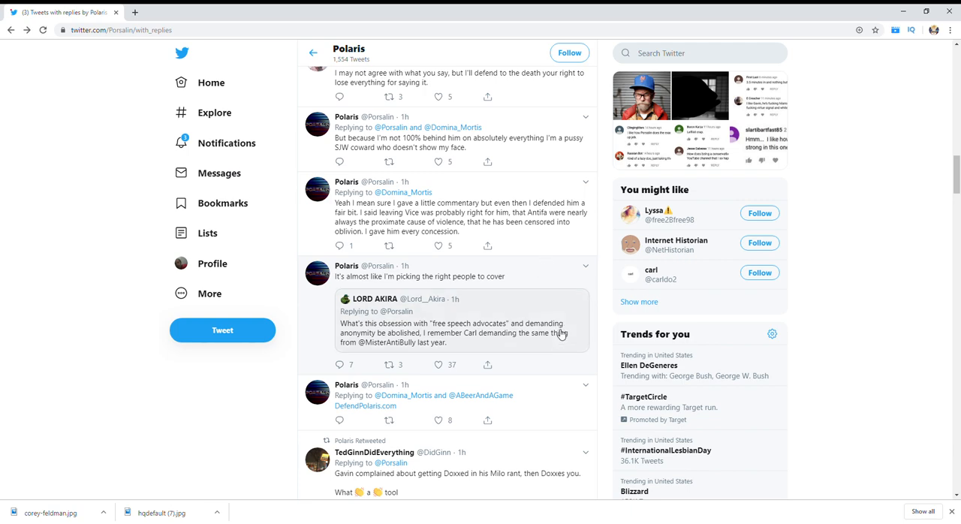
pyautogui.scroll(-3)
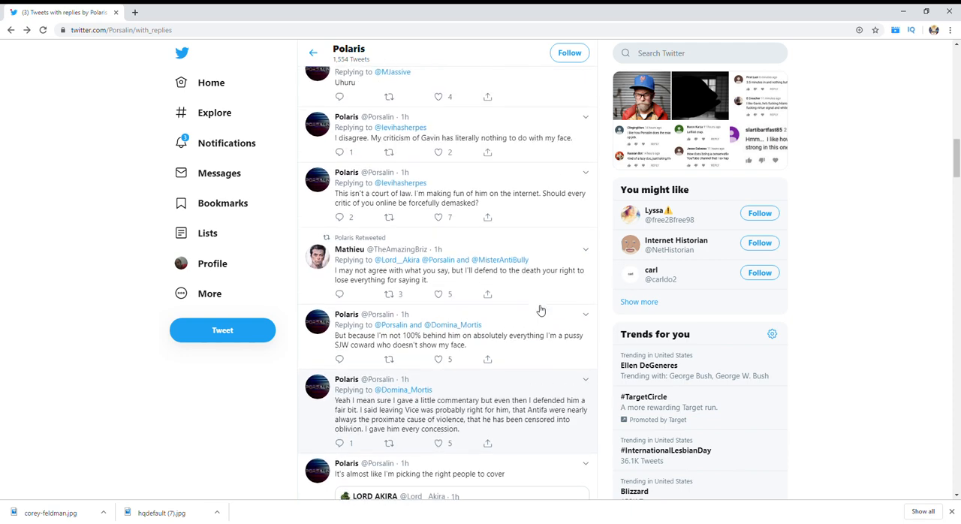
# - Scroll past the Who to follow box to the pinned Patreon tweet at the top of the feed
pyautogui.scroll(-3)
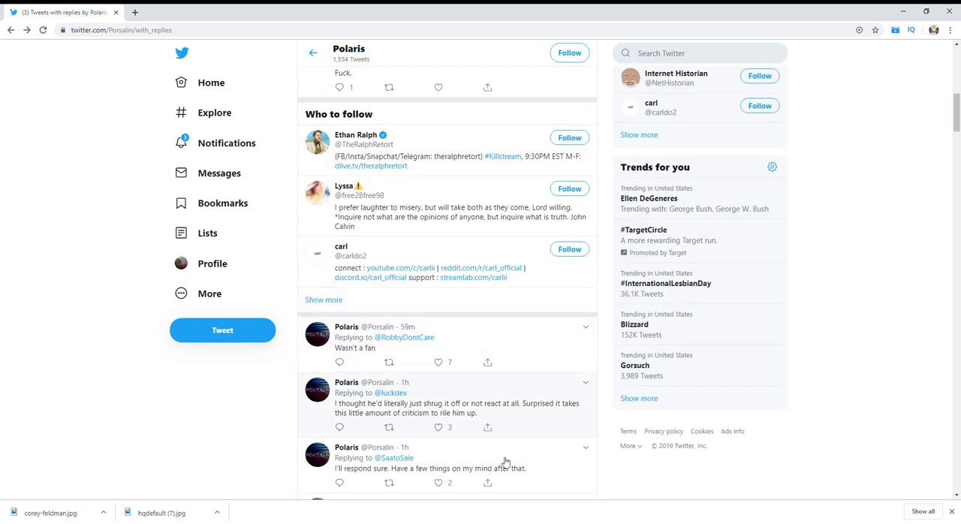
pyautogui.moveTo(566, 416)
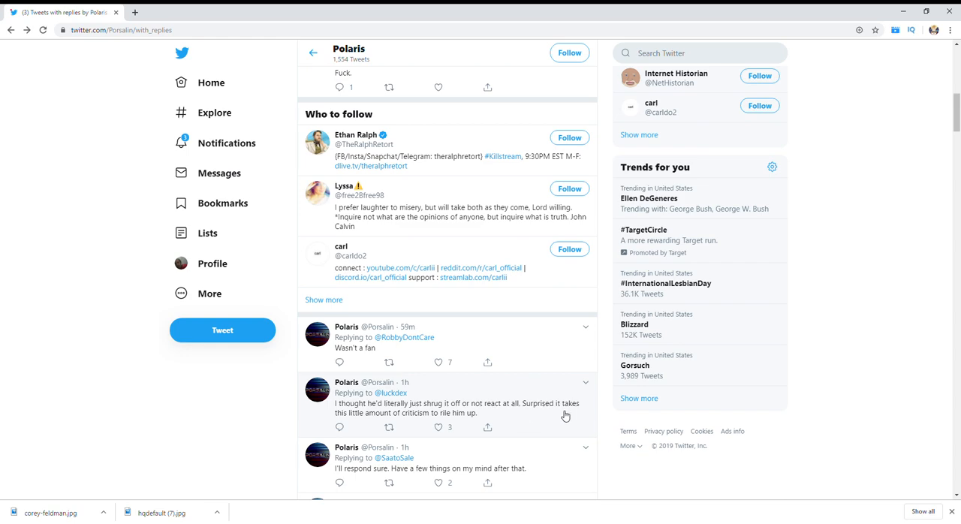
pyautogui.click(417, 83)
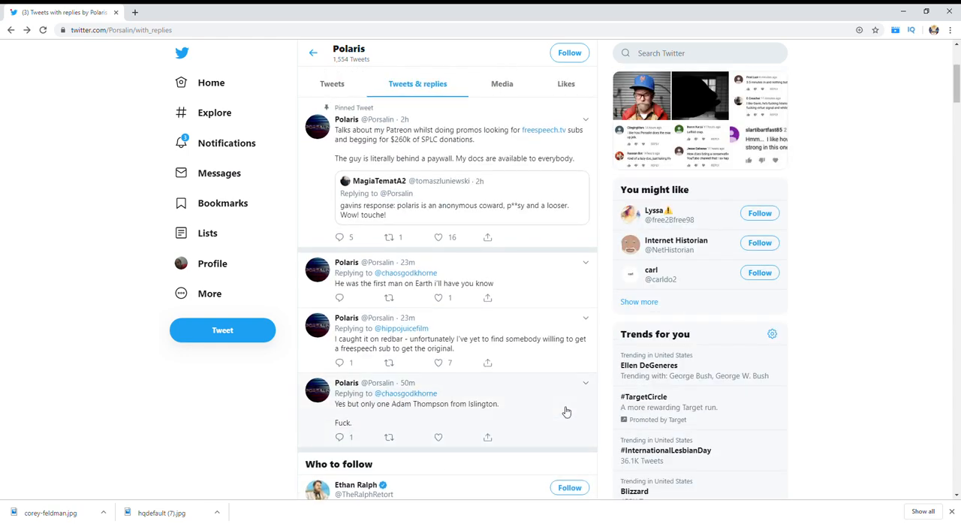
pyautogui.moveTo(566, 400)
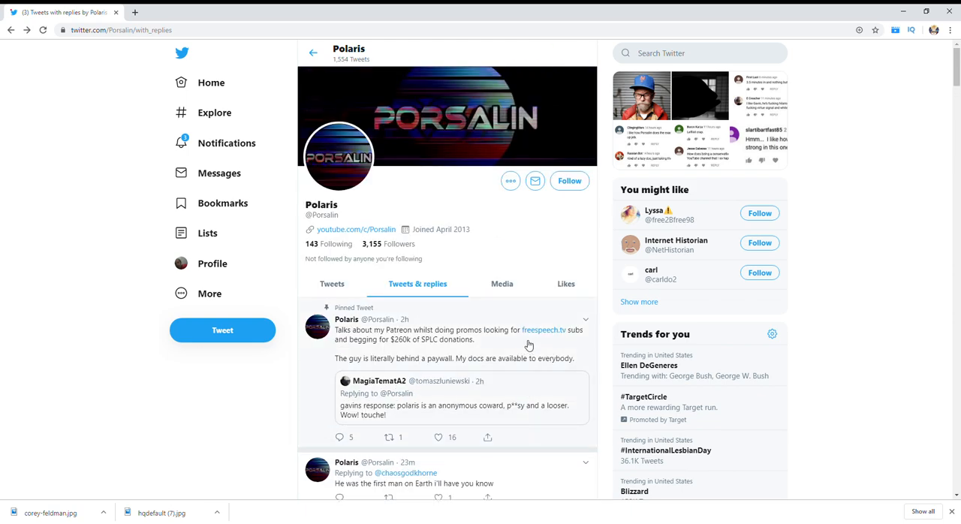
pyautogui.moveTo(349, 341)
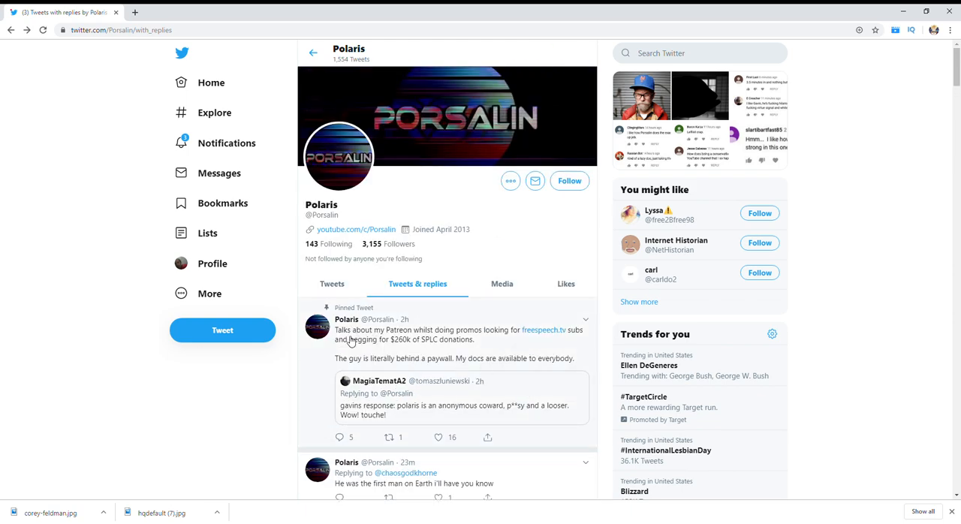
pyautogui.moveTo(441, 344)
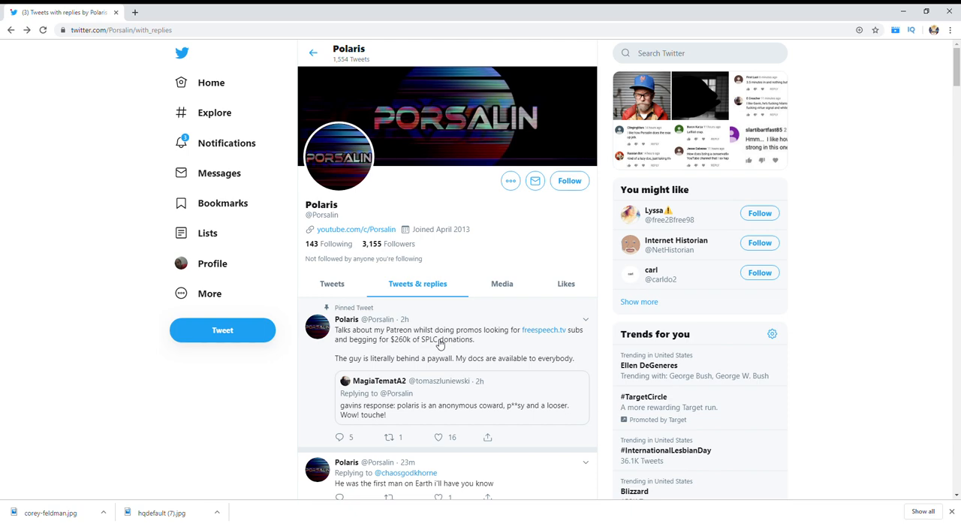
pyautogui.moveTo(578, 346)
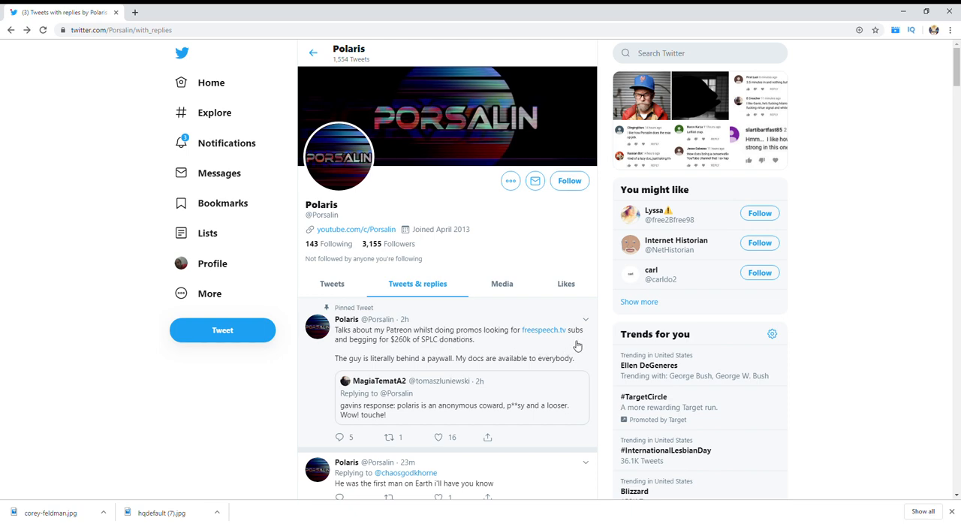
pyautogui.moveTo(413, 357)
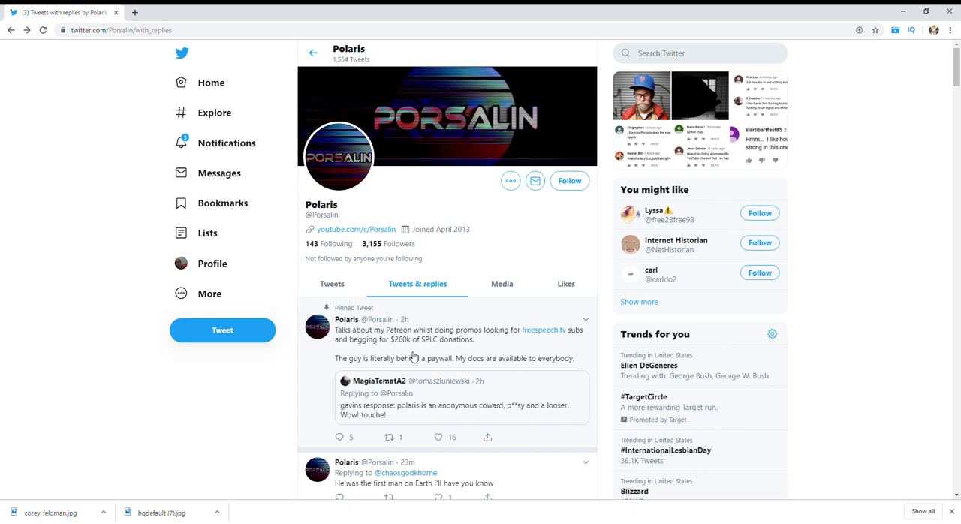
pyautogui.moveTo(424, 356)
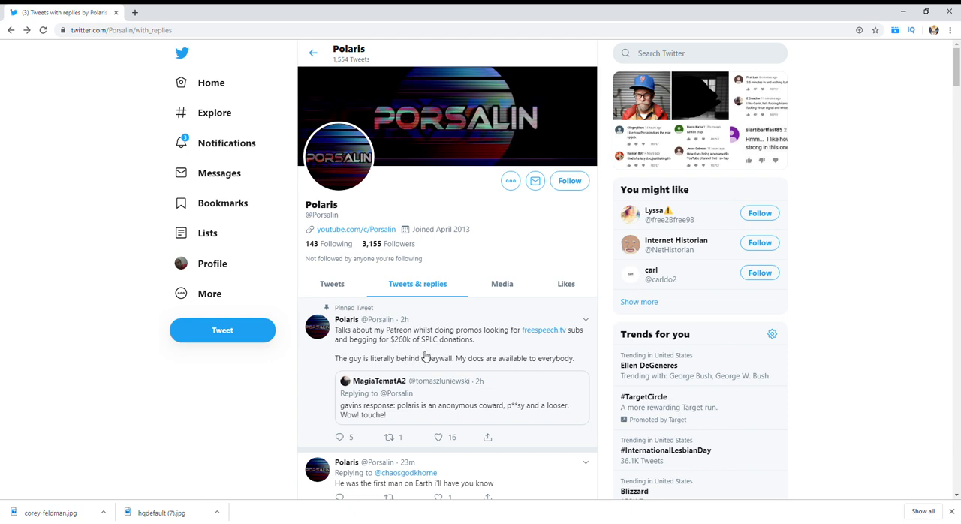
pyautogui.moveTo(358, 373)
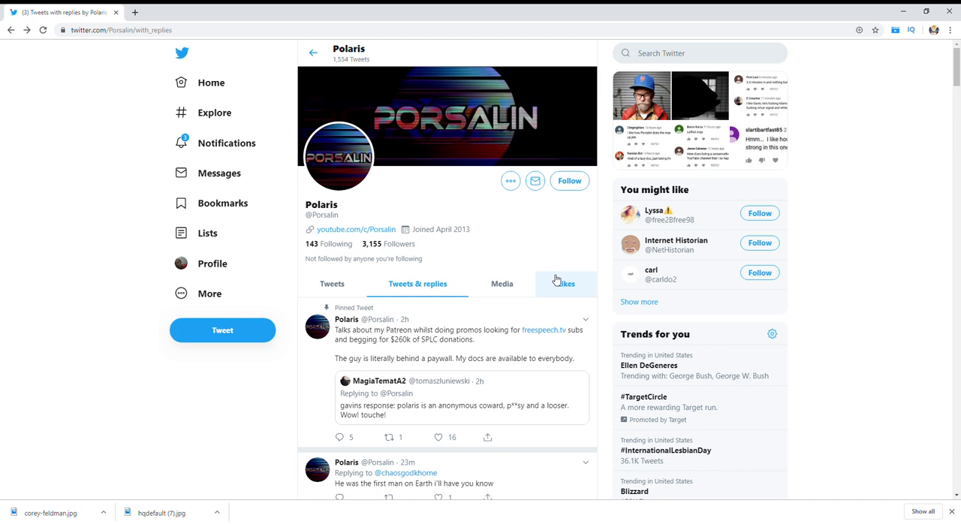
pyautogui.moveTo(795, 219)
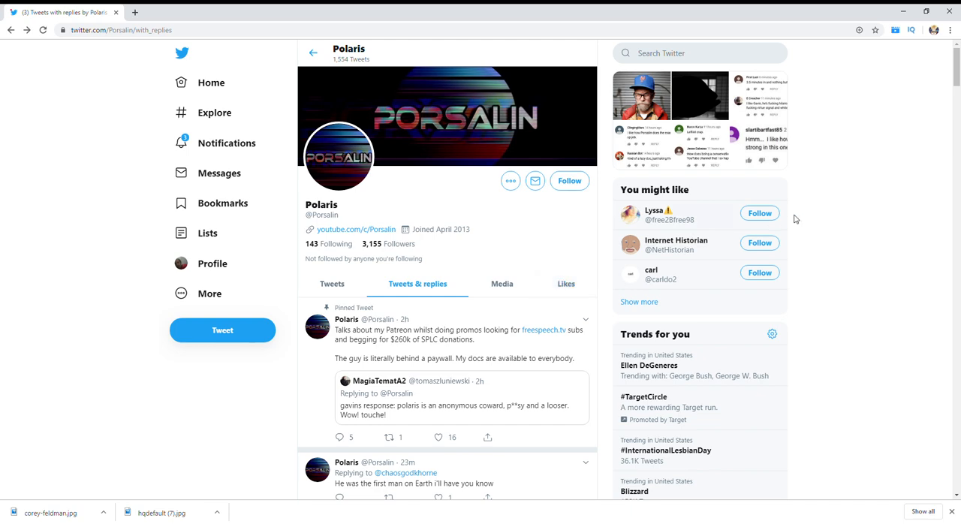
pyautogui.moveTo(915, 86)
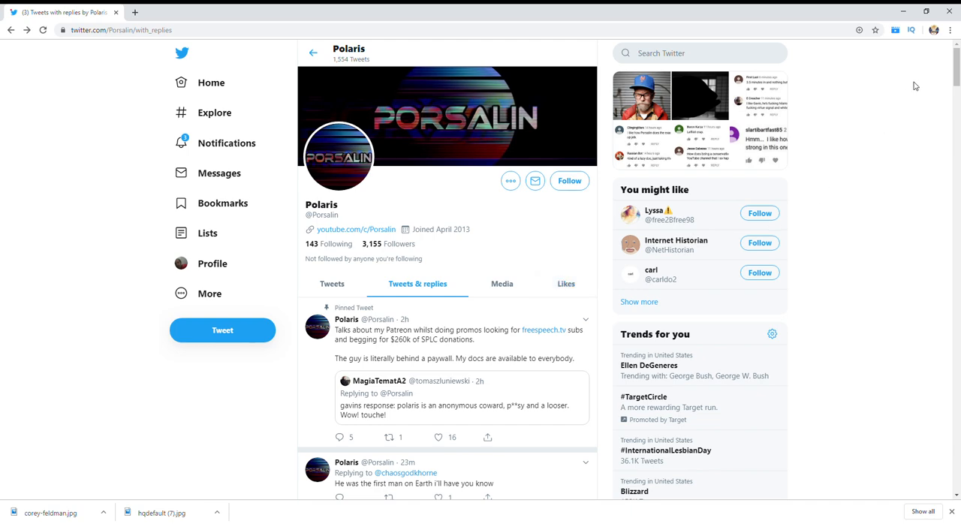